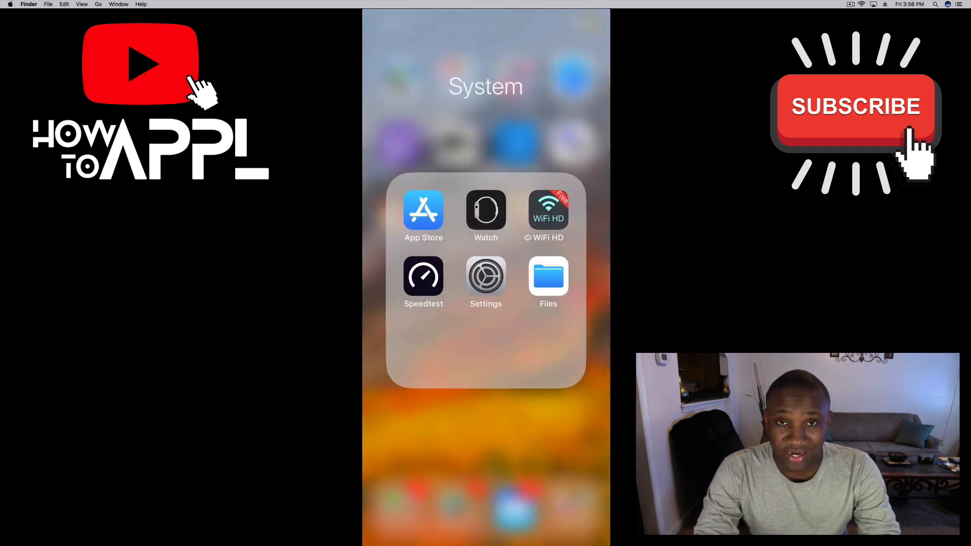
Launch Settings from the System folder and go to the Privacy page
left_click(485, 276)
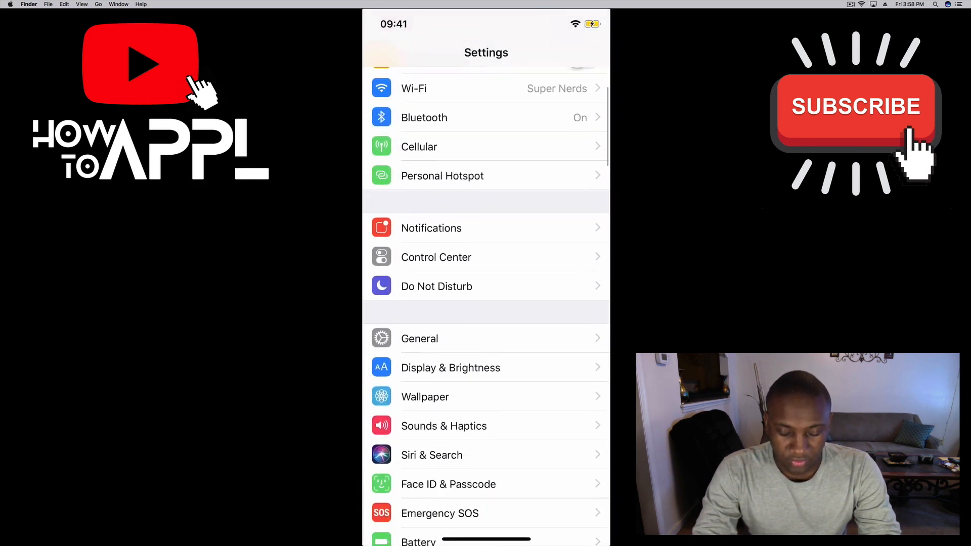
scroll("down", 3)
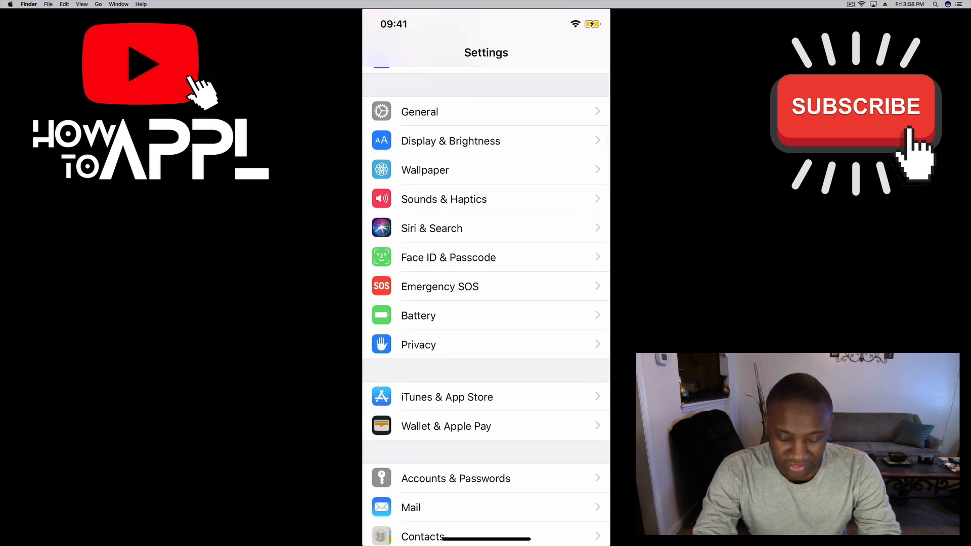
left_click(419, 343)
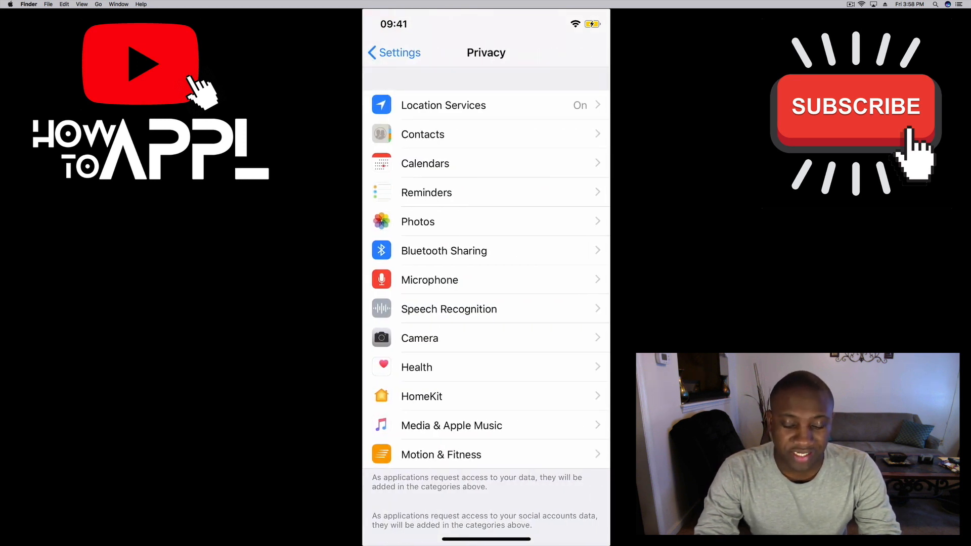
Navigate Location Services > System Services > Significant Locations, authenticating with Face ID
left_click(443, 105)
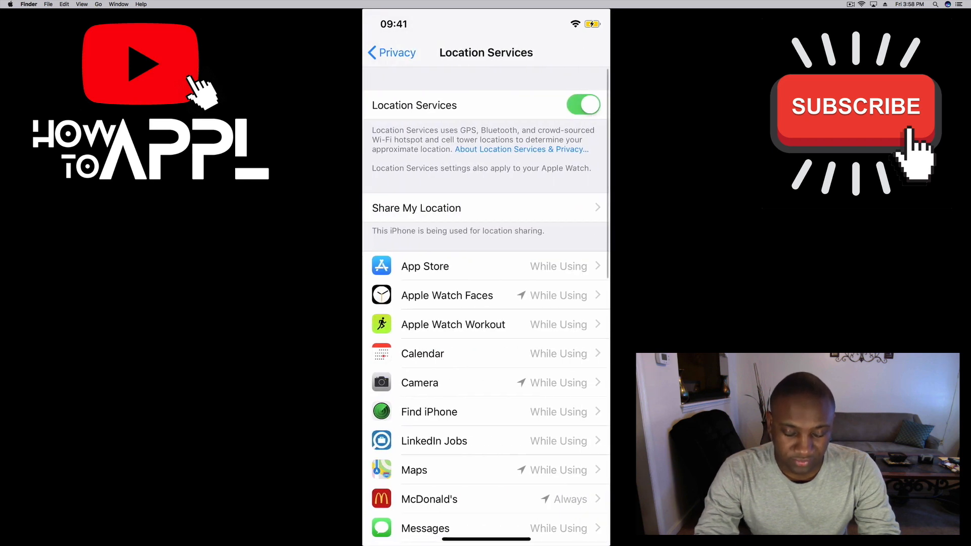
scroll("down", 3)
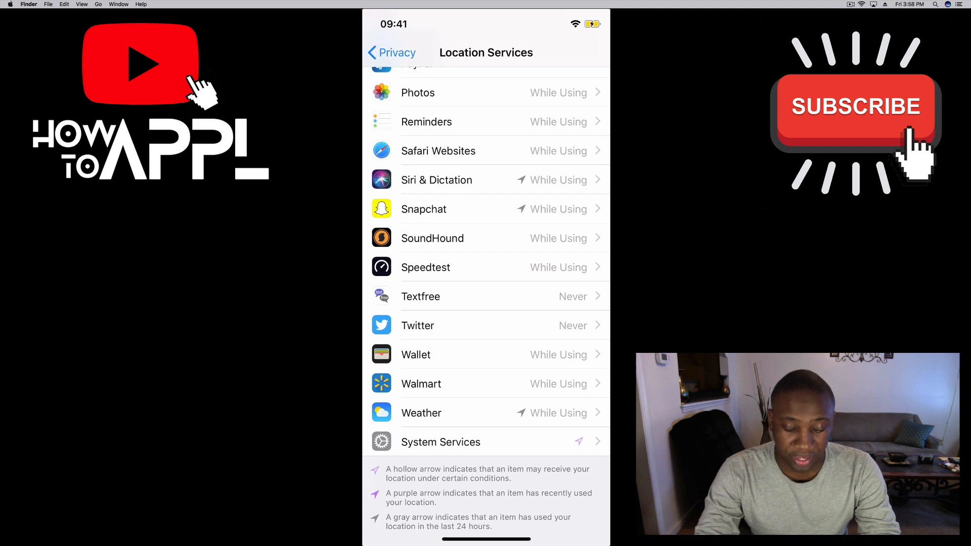
left_click(441, 441)
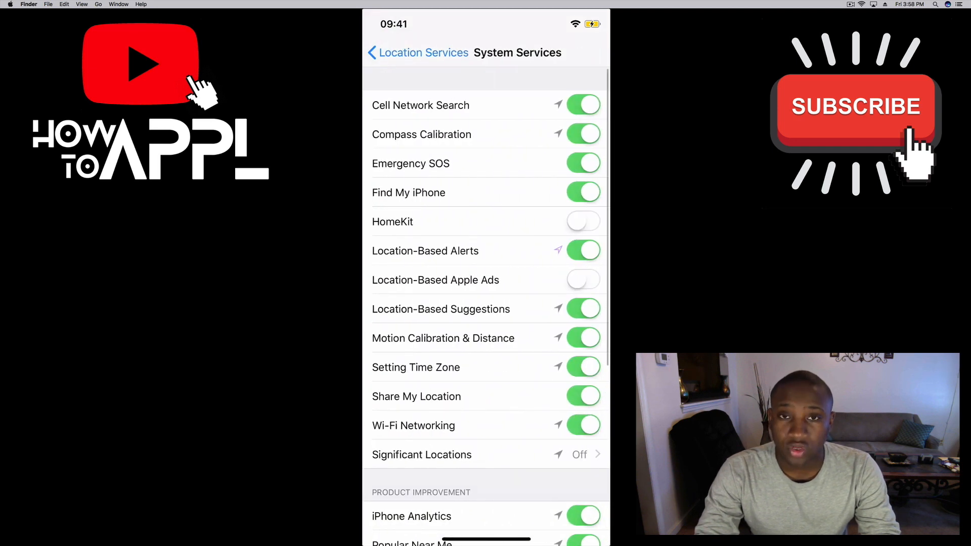
scroll("down", 3)
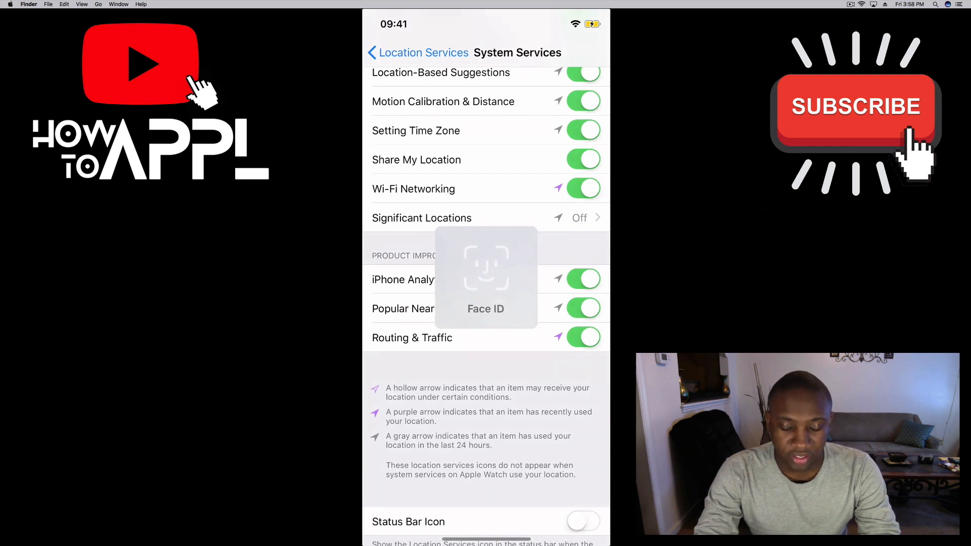
left_click(422, 219)
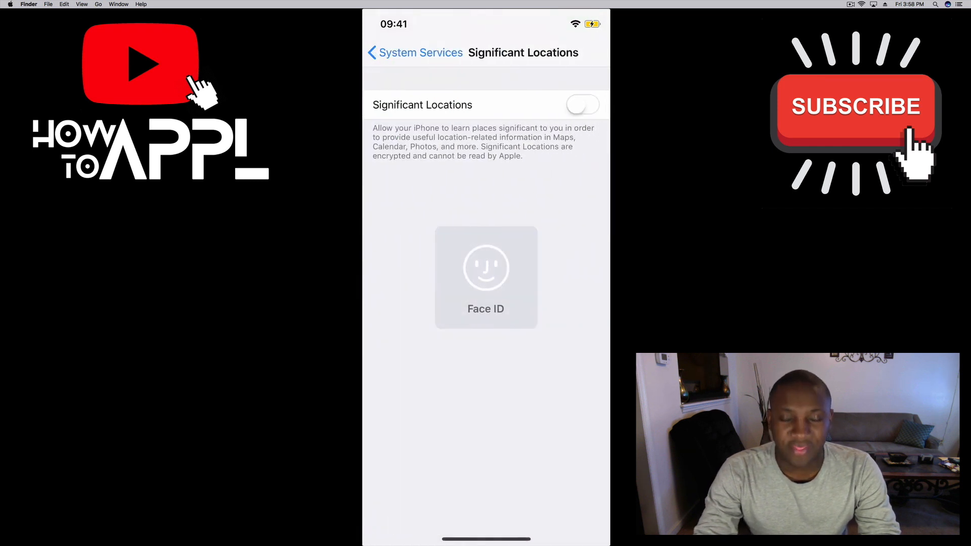